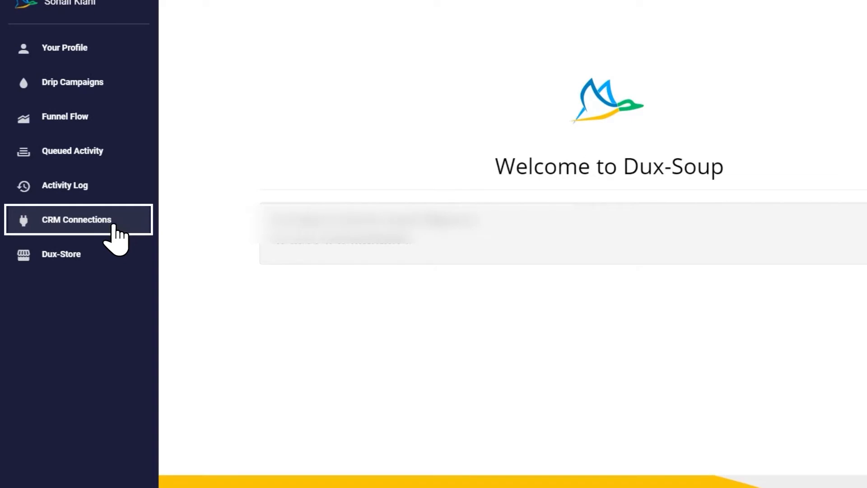
Review the enabled Pipedrive card under CRM Connections and show Pipedrive's People list
click(76, 220)
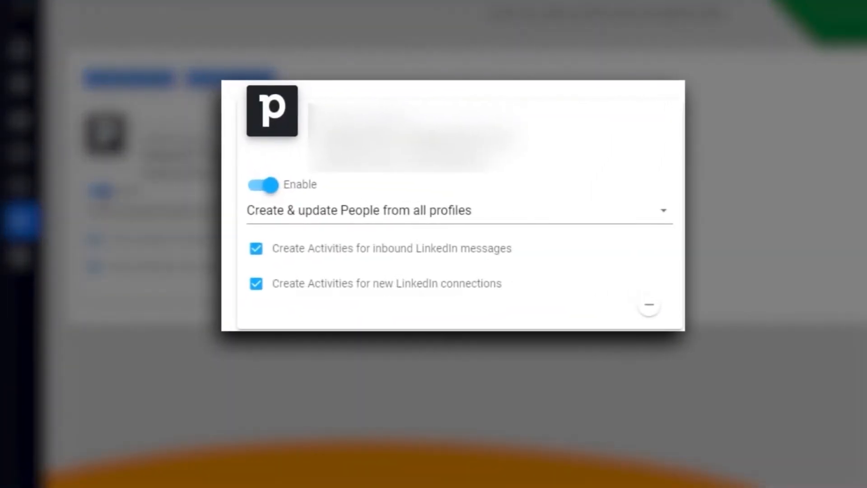
click(262, 184)
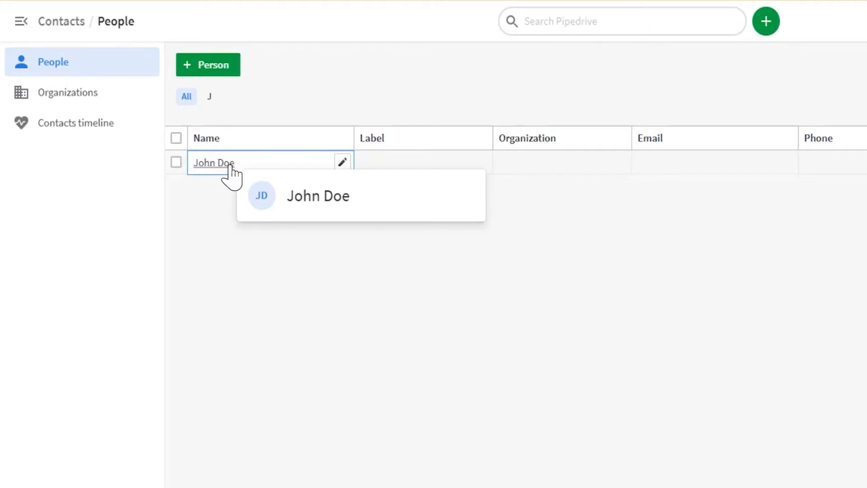
Show the synced contact's record and its '...' menu of Dux-Soup app actions
click(213, 162)
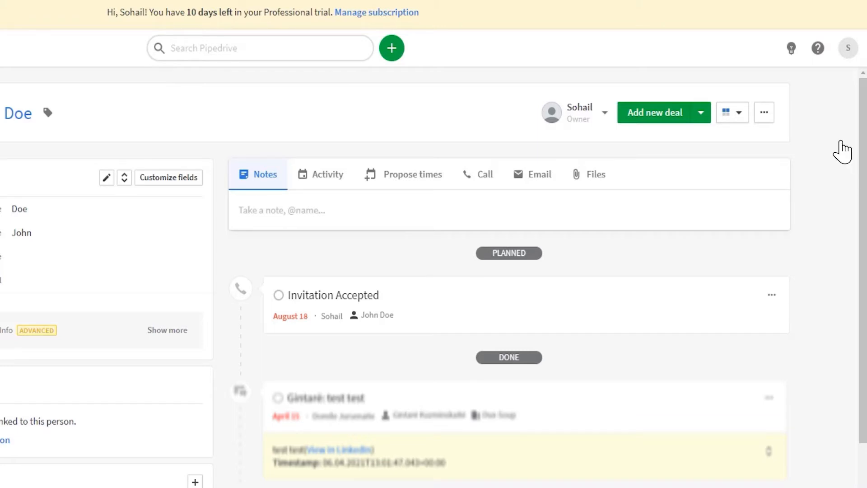
click(764, 112)
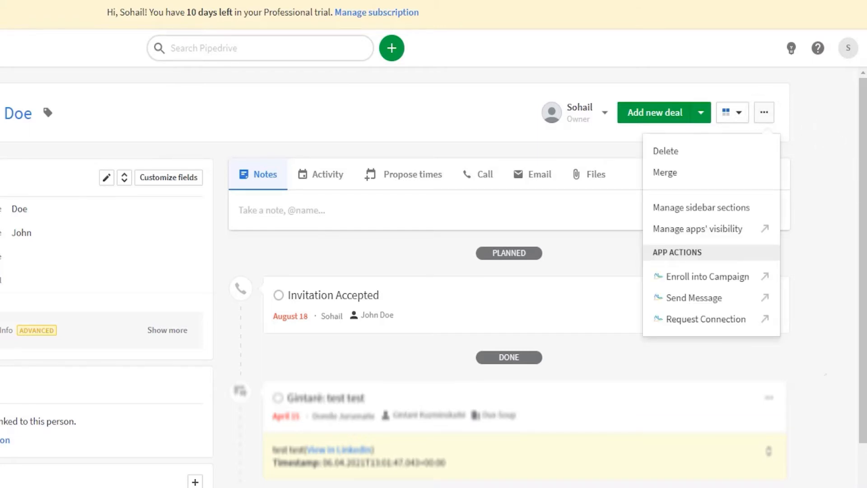
mouse_move(694, 297)
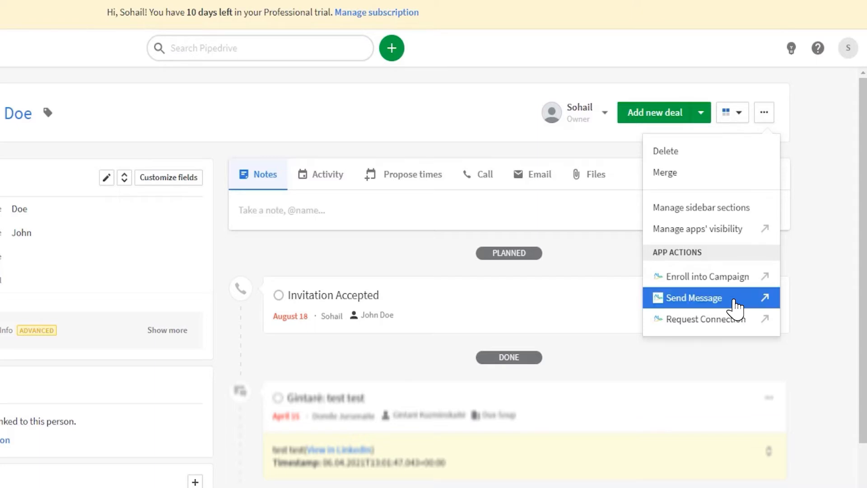
Queue a Send Message direct message reading 'Hi _FN_, ... reiles' to the contact
click(692, 297)
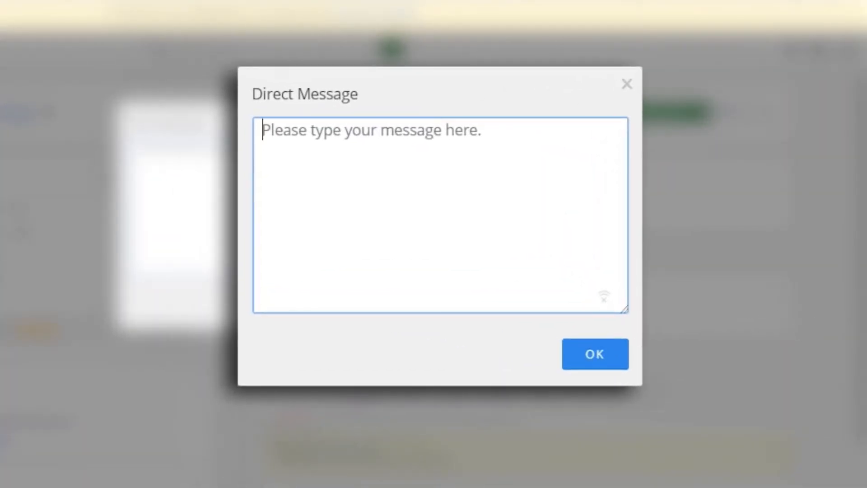
text(Hi_FN)
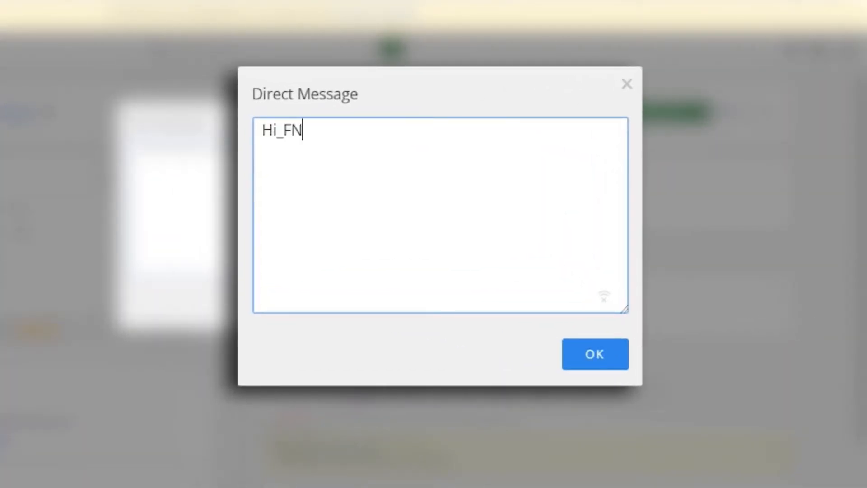
text(_,)
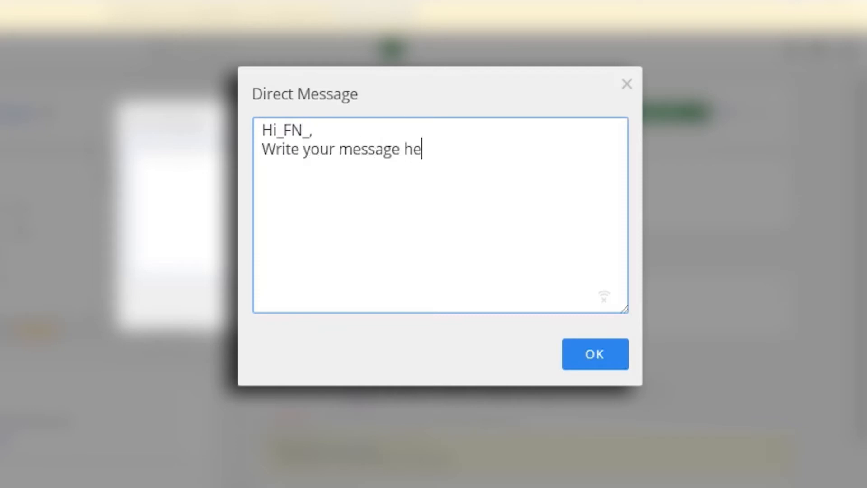
text(re)
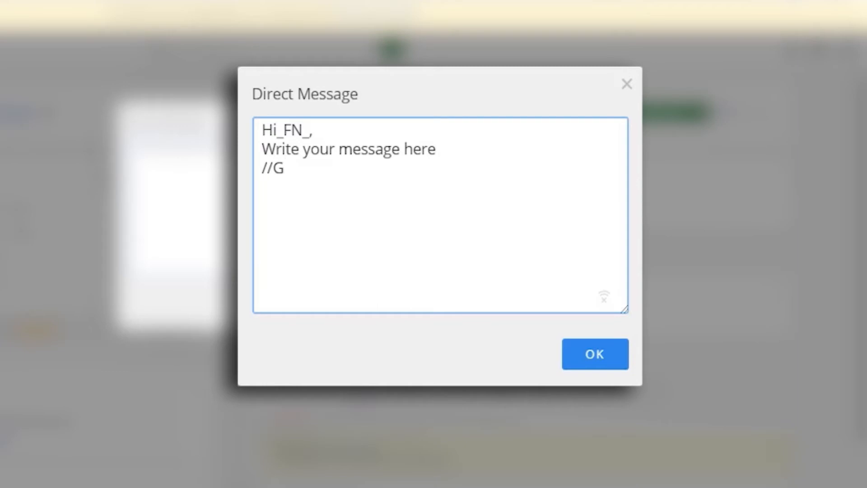
text(iles)
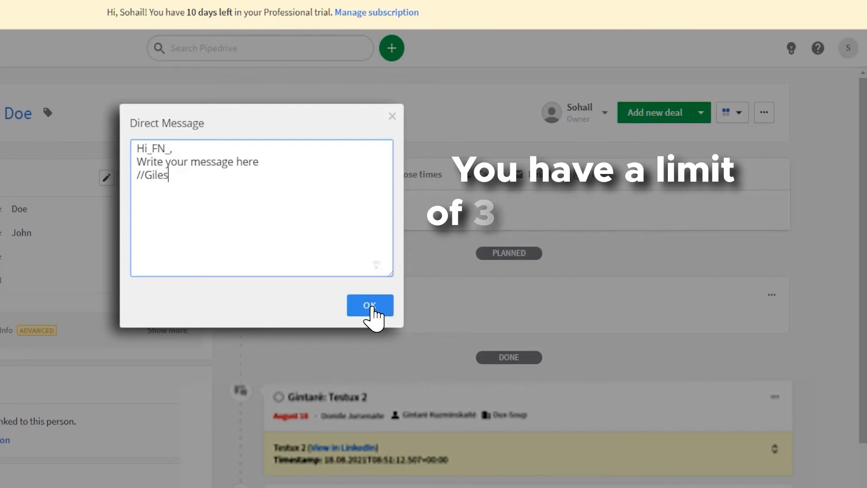
click(369, 304)
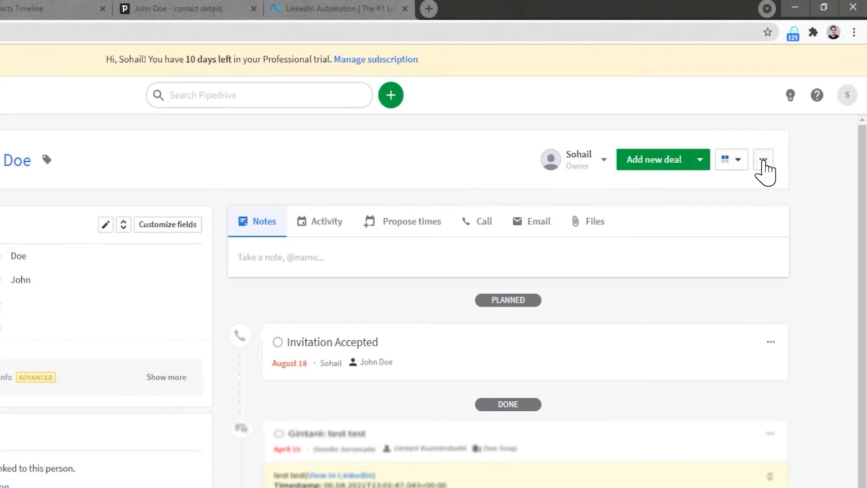
Queue a Request Connection note asking to accept 'my connection request. Many thanks' and confirm it
click(763, 159)
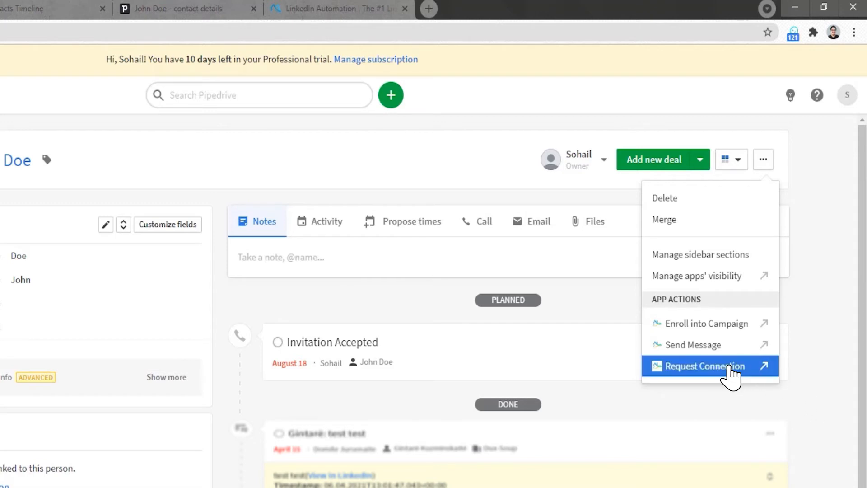
click(706, 366)
text(Hi_FN_)
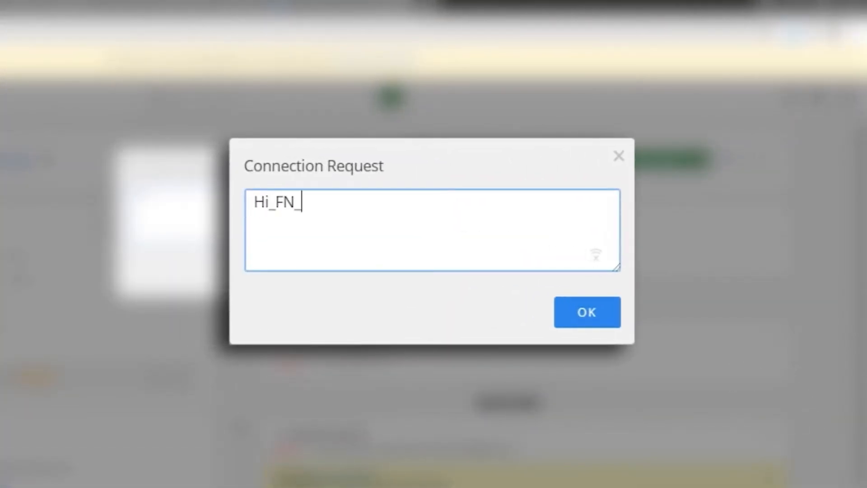
text(,)
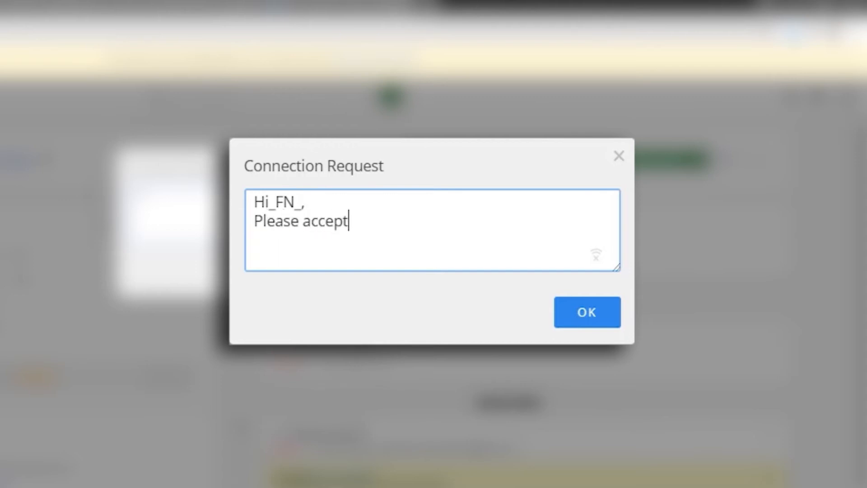
text(my connectio)
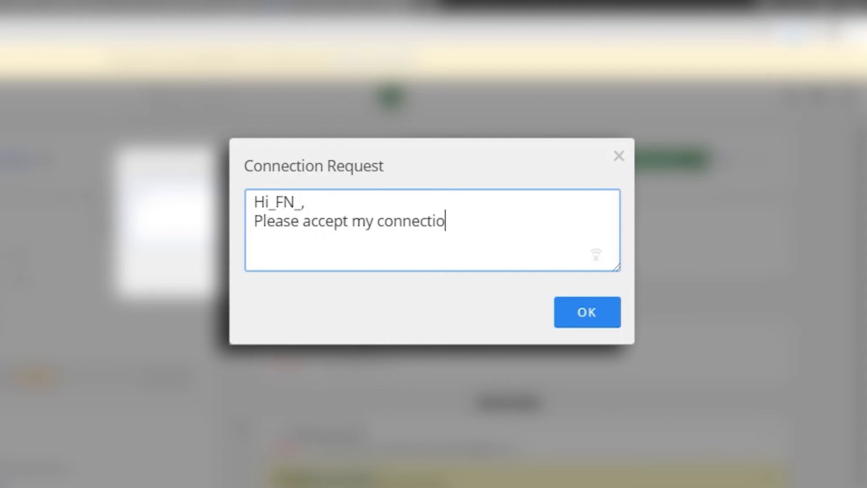
text(n request.)
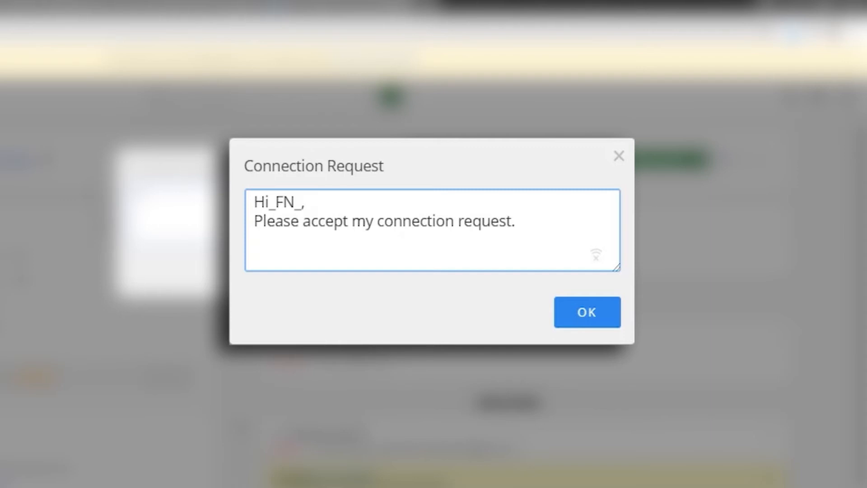
text(Many)
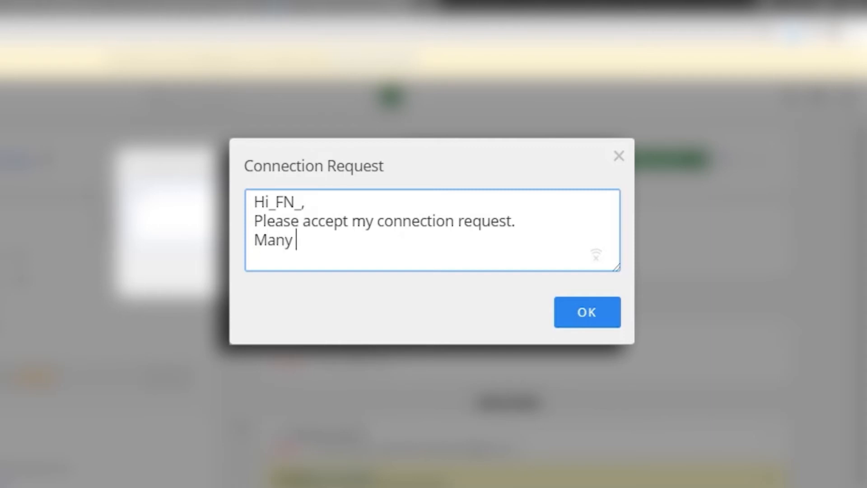
text(thanks)
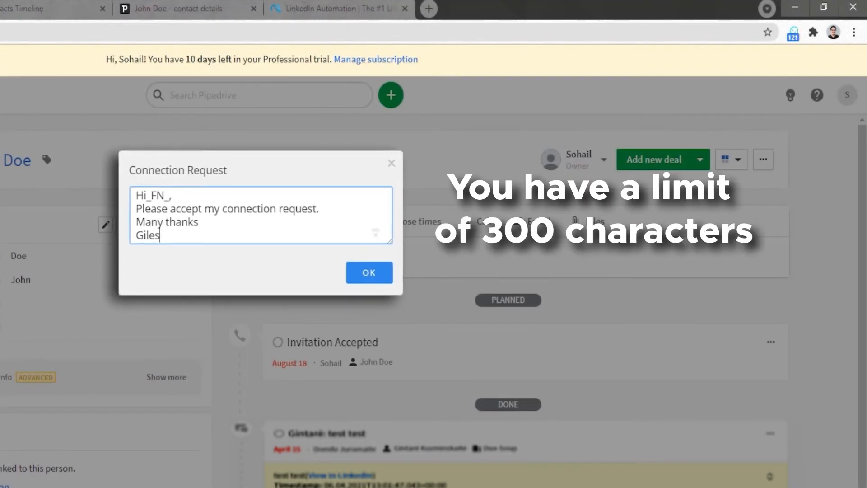
mouse_move(461, 334)
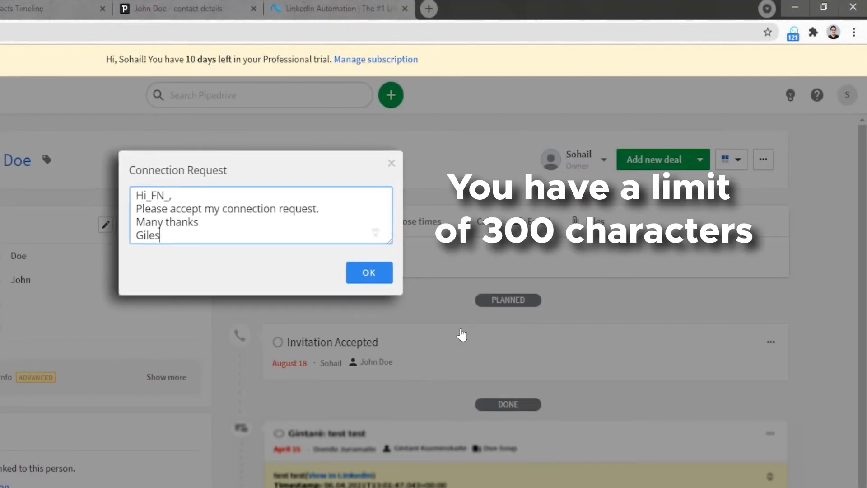
click(368, 272)
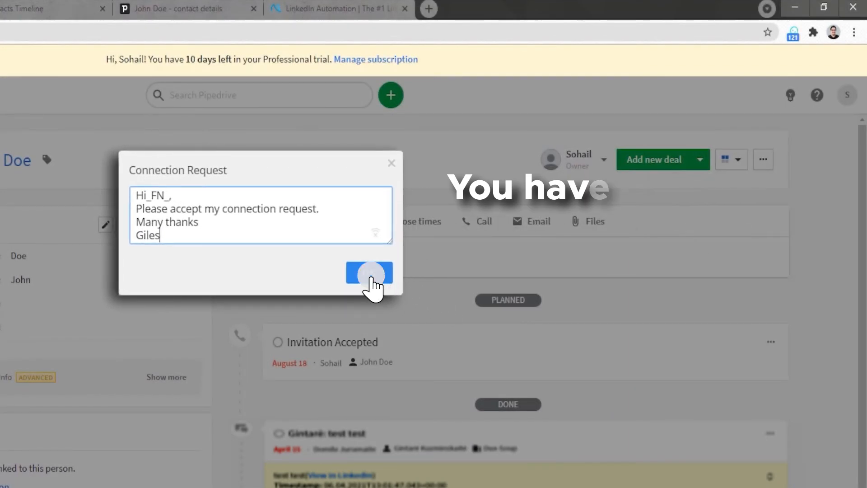
click(368, 273)
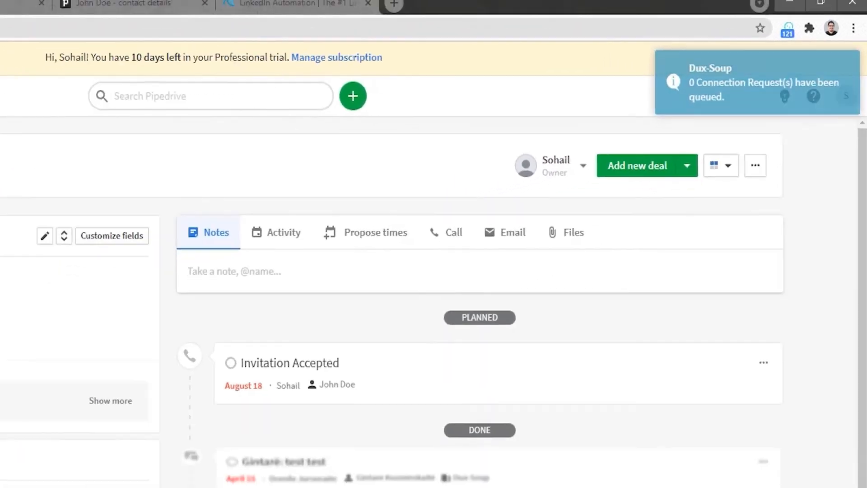
Enroll the contact into the 'concept webinar schedule' campaign via Enroll into Campaign
click(754, 165)
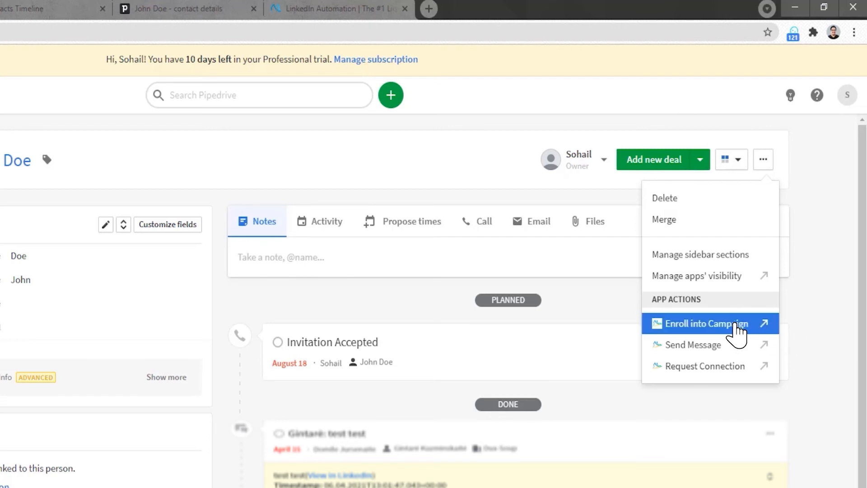
click(704, 323)
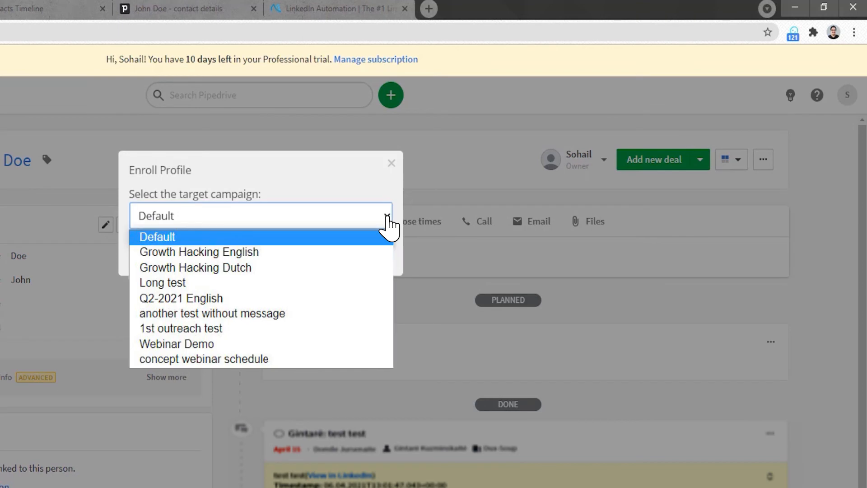
mouse_move(388, 226)
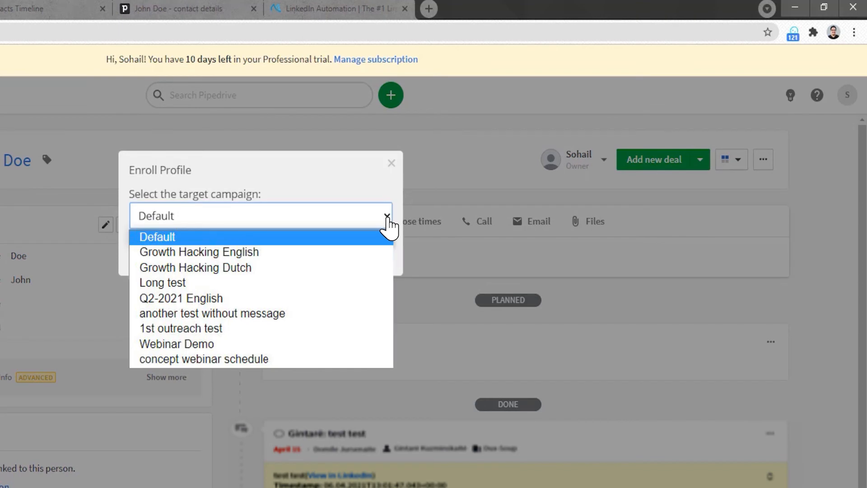
click(391, 163)
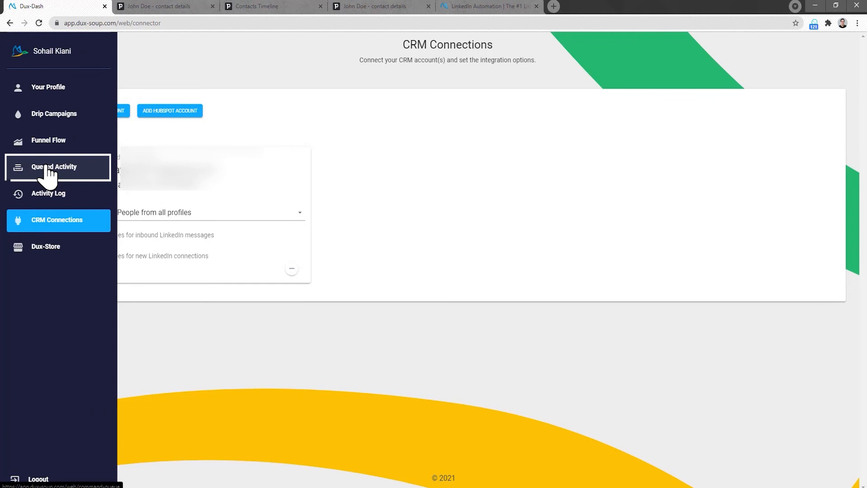
Check the pending enroll into concept-webinar-schedule in Queued Activity, then show the Activity Log
click(53, 166)
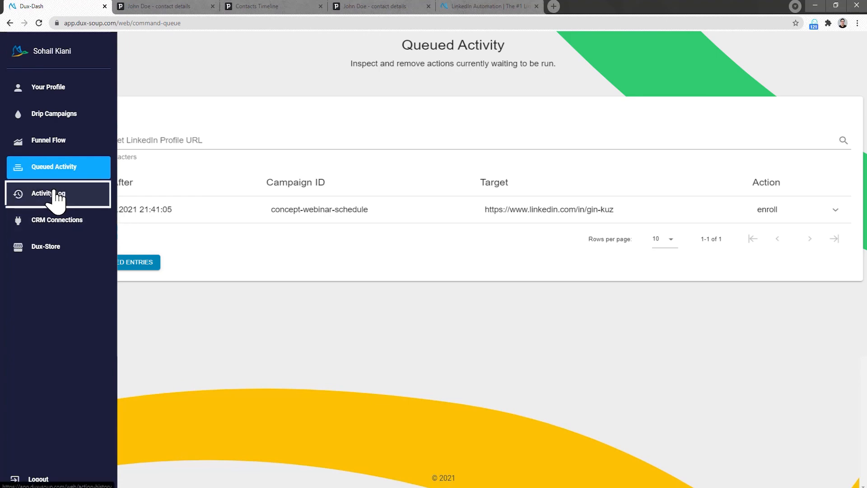
click(58, 193)
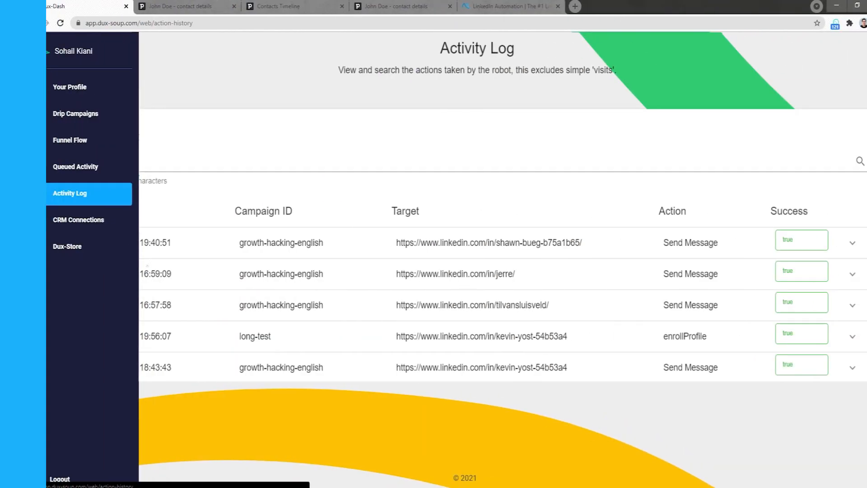